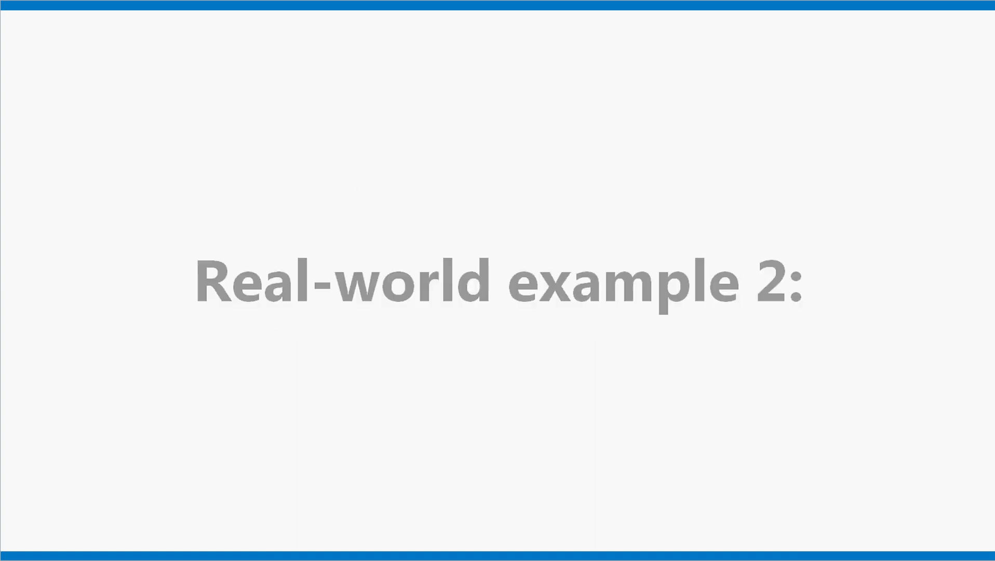
Step: Advance past the 'Real-world example 2:' title slide into the example
key("Right")
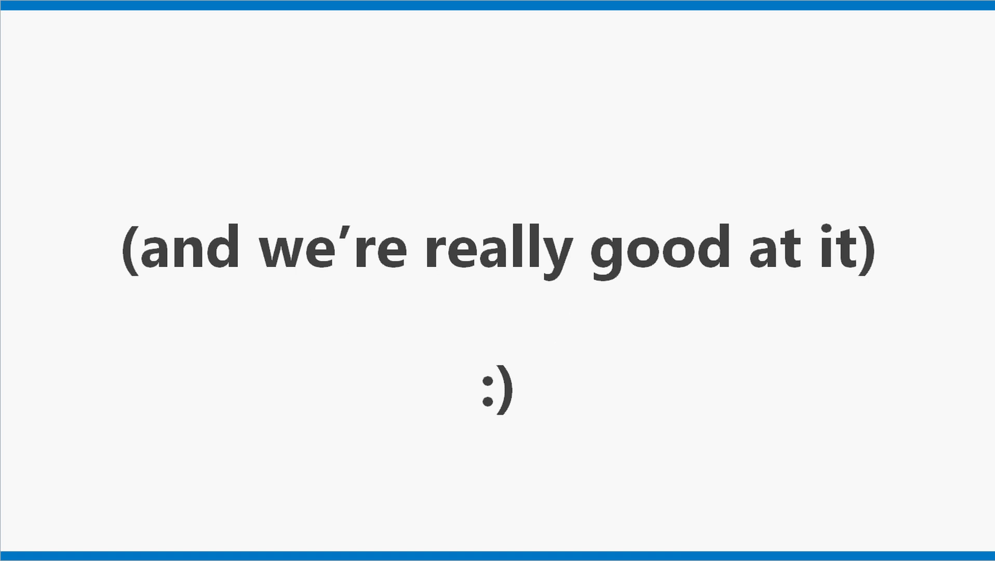
Step: Advance to the 'So, how shall I protect myself from all those attacks?' slide
key("Right")
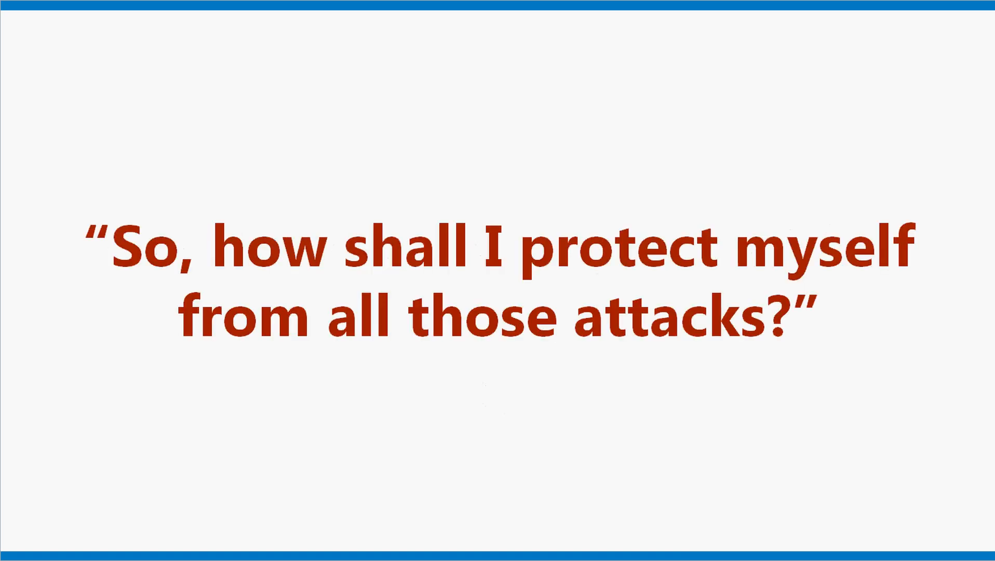